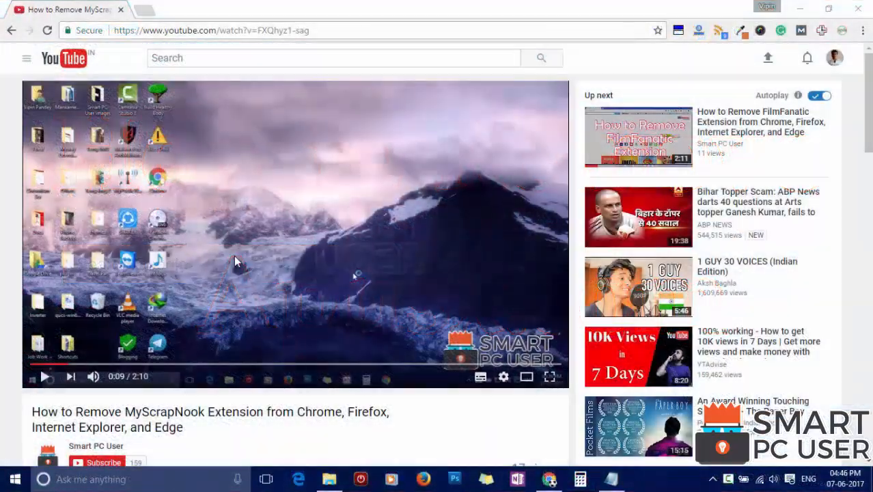
Subscribe to the Smart PC User channel and bring up its notification preferences
scroll(down, 3)
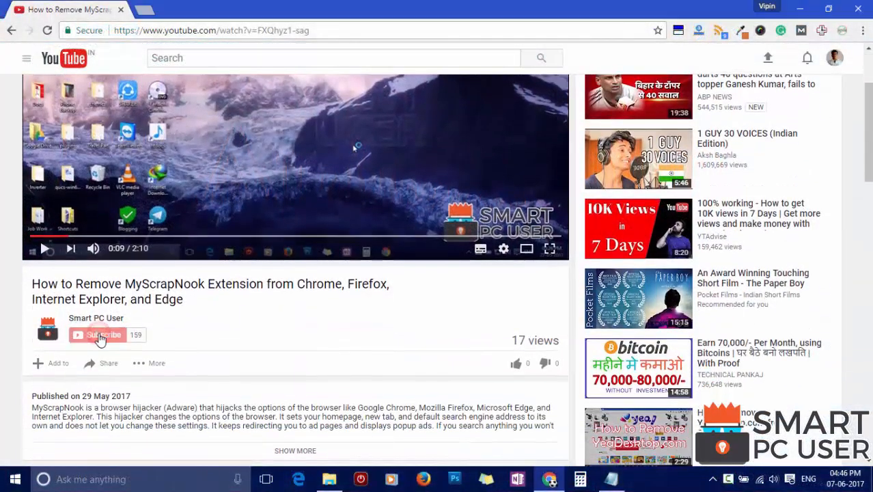
click(98, 335)
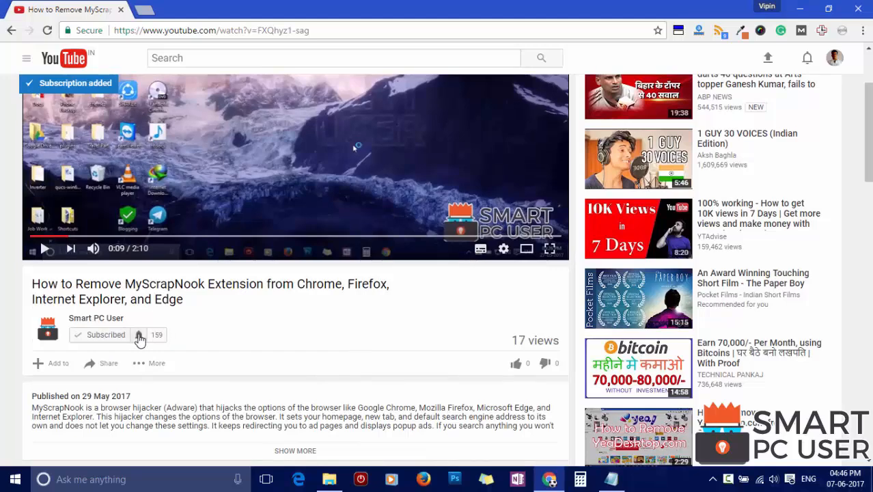
click(138, 335)
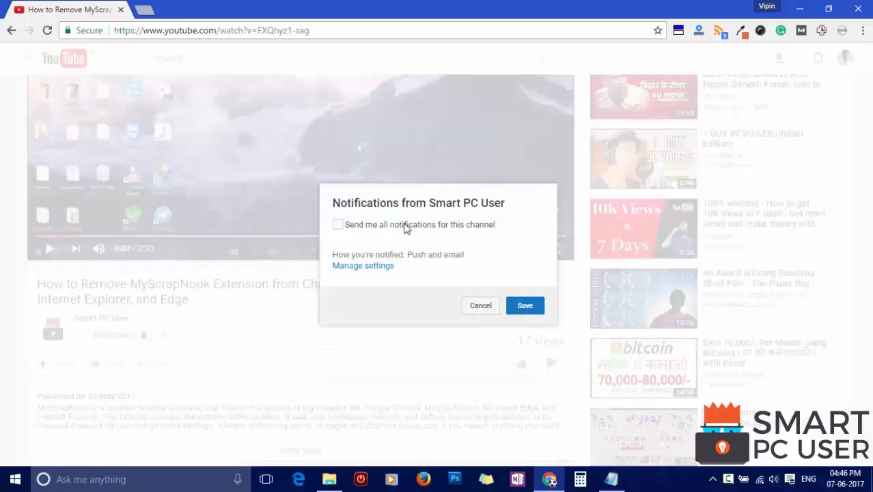
click(338, 224)
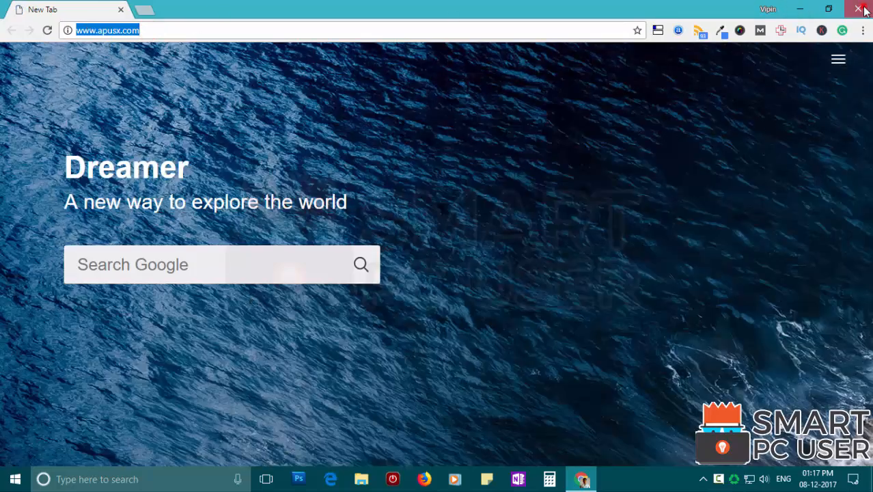
Close the Chrome window stuck on the apusx.com Dreamer page and reach the MalwareFox download
click(857, 8)
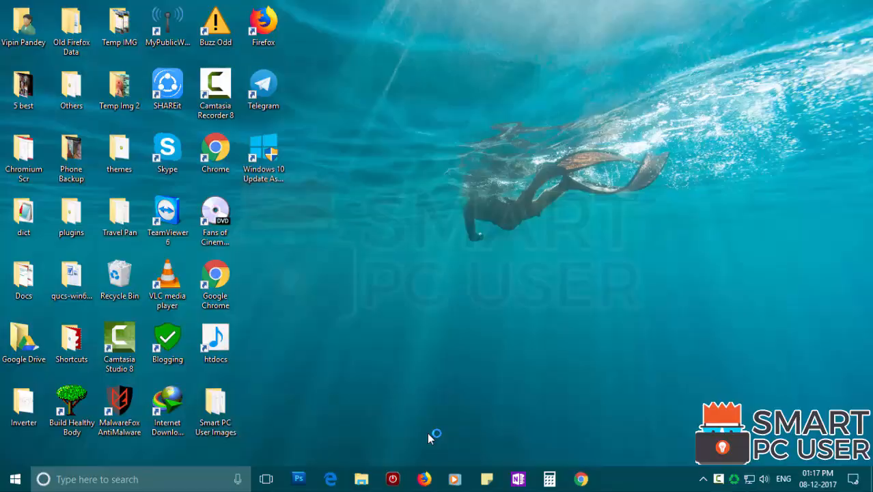
click(423, 478)
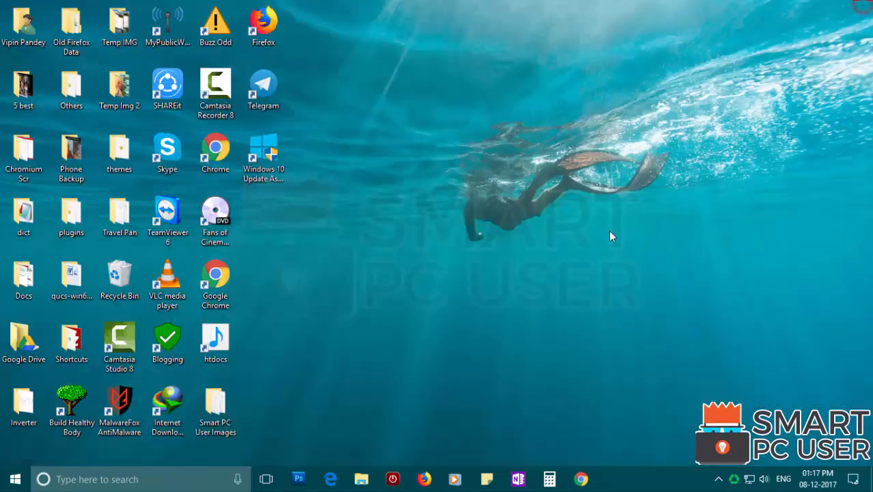
click(331, 479)
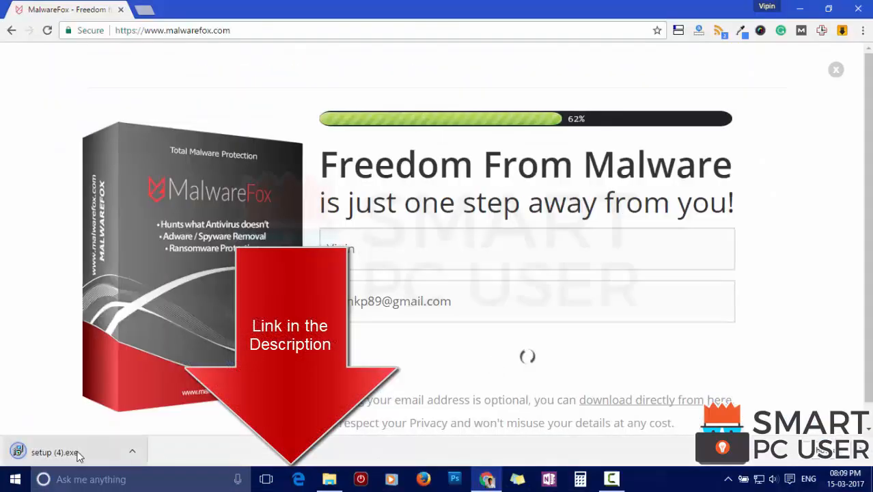
Run setup (4).exe and accept the default destination folder for MalwareFox
click(55, 451)
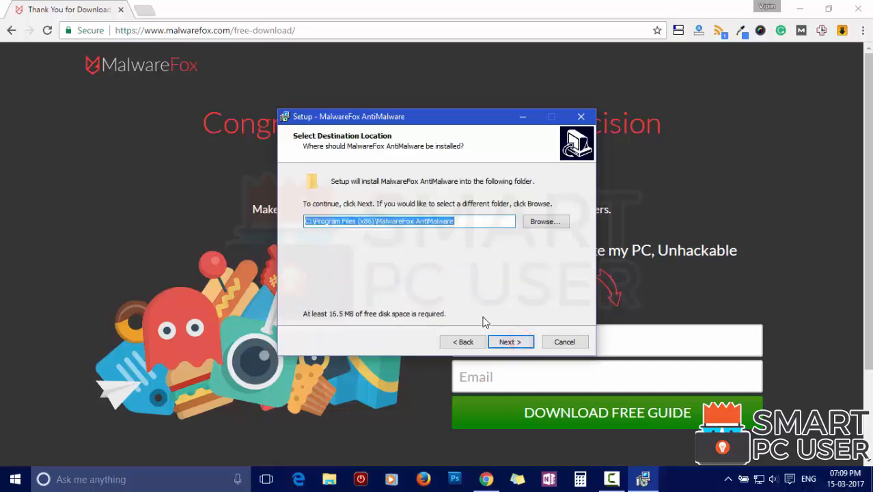
click(510, 342)
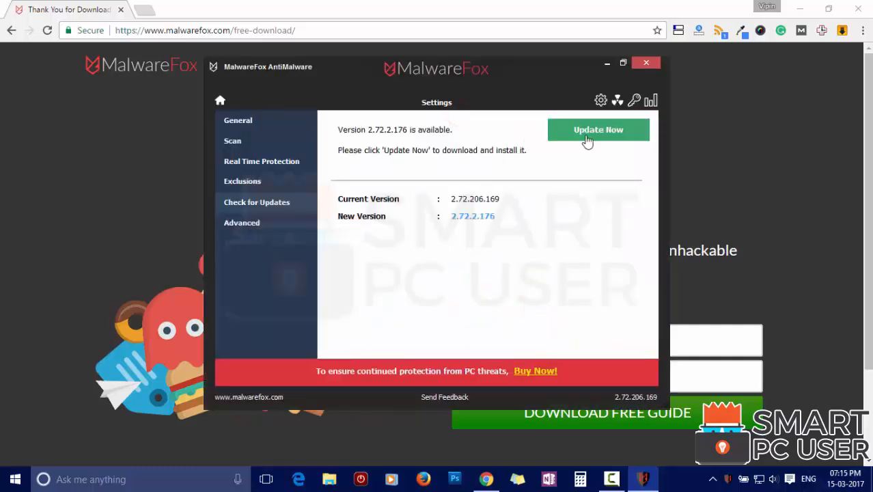
Start Update Now to download and install MalwareFox version 2.72.2.176
click(599, 130)
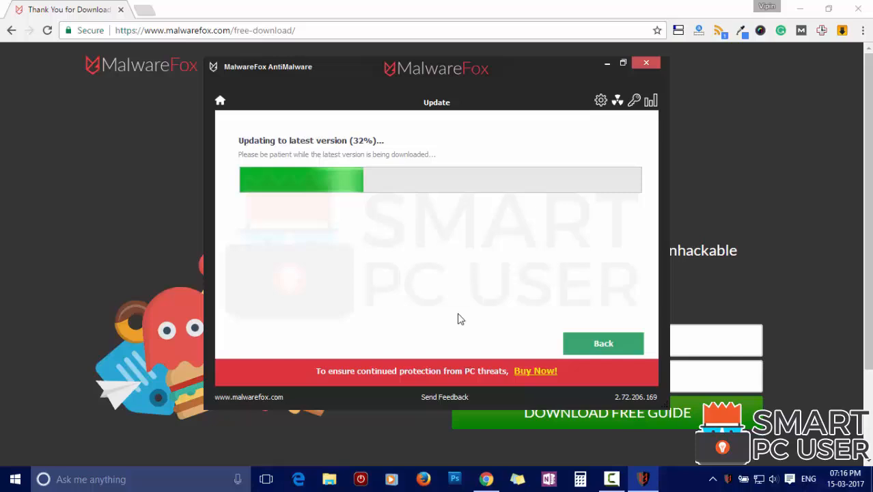
click(645, 63)
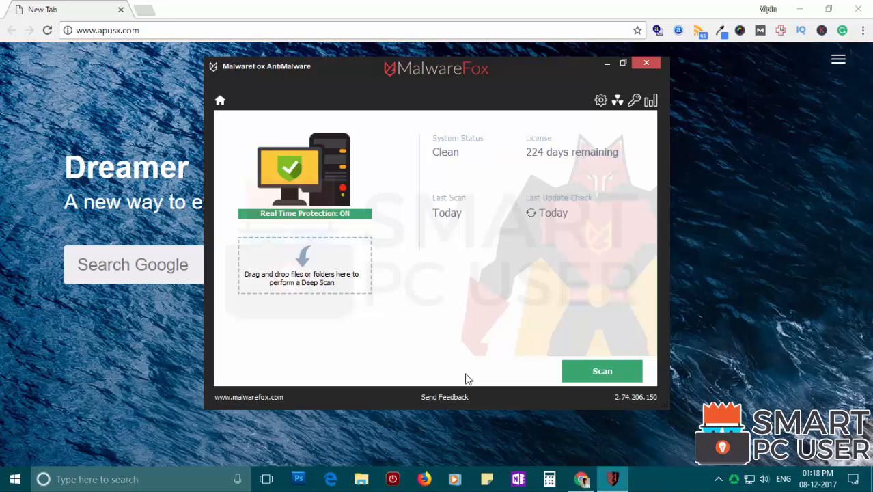
Scan the system, repair the 4 detected apusx.com browser hijacks, and leave the results
click(601, 372)
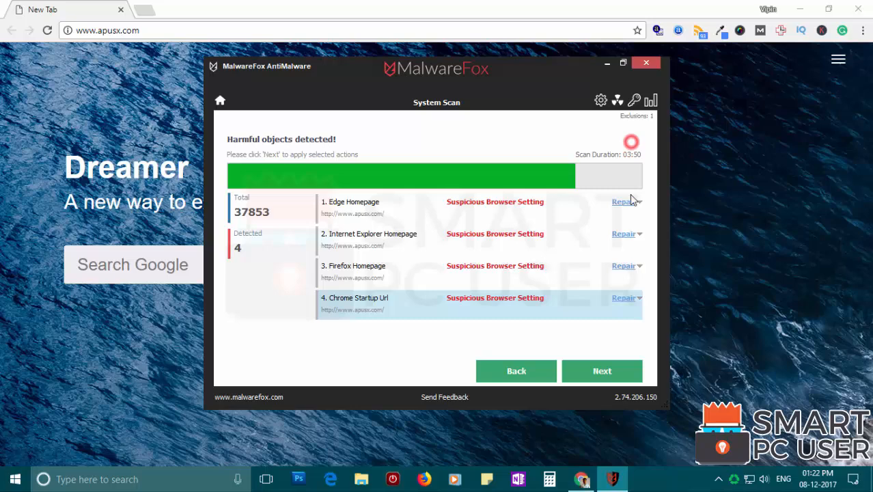
click(601, 370)
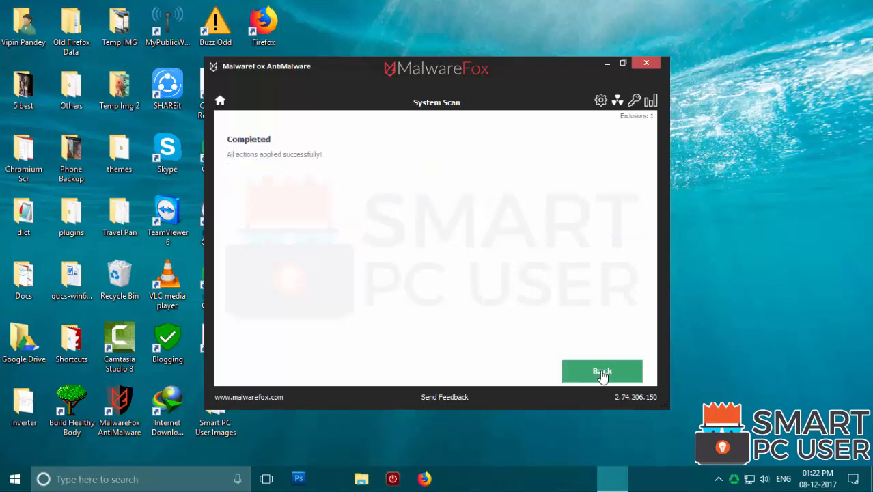
click(601, 371)
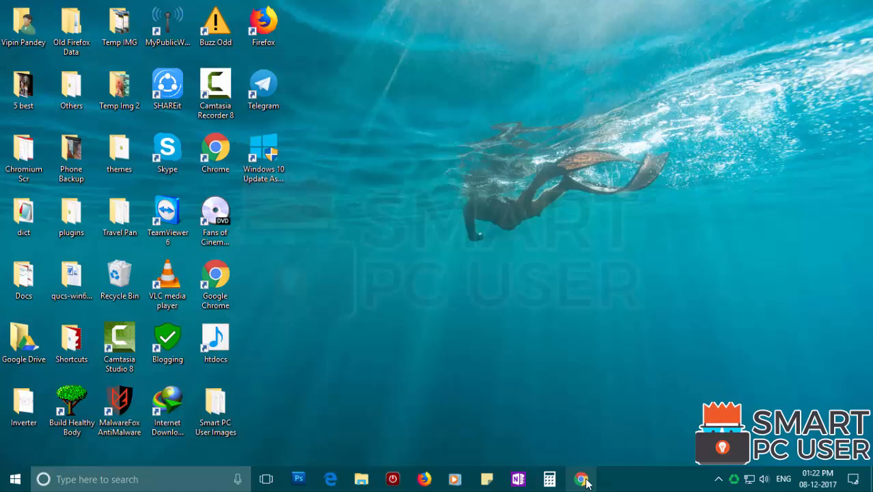
click(580, 478)
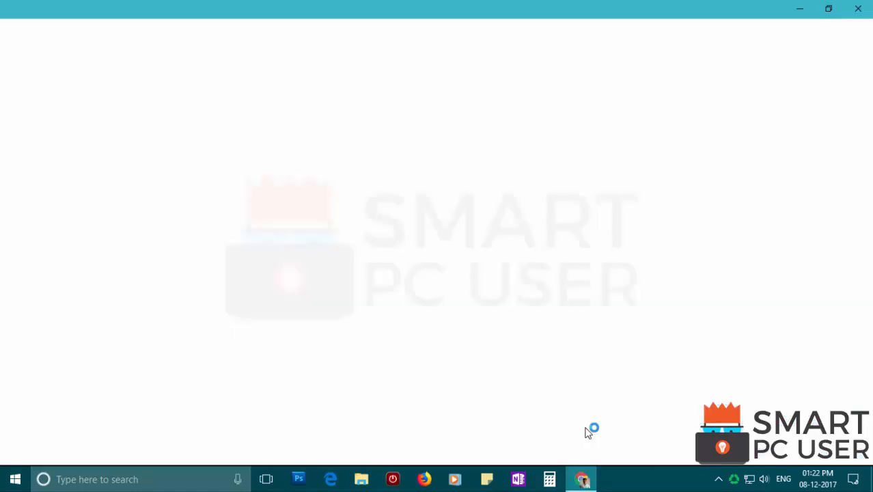
click(581, 478)
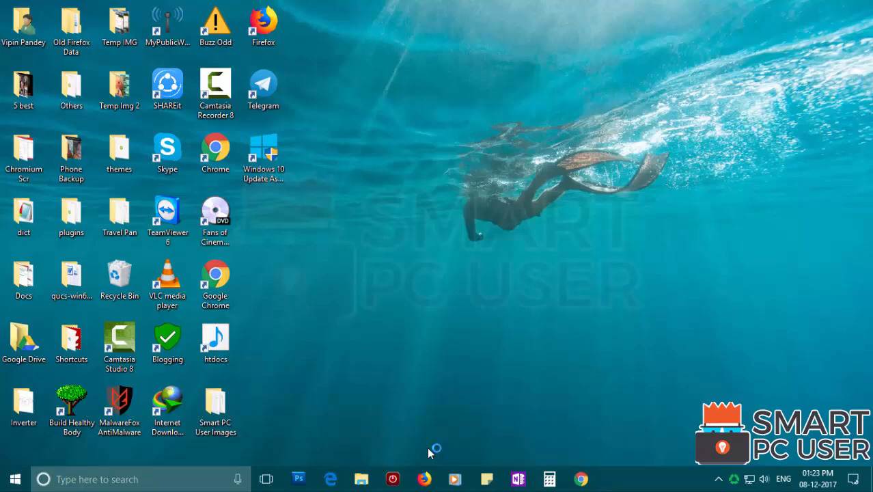
click(425, 479)
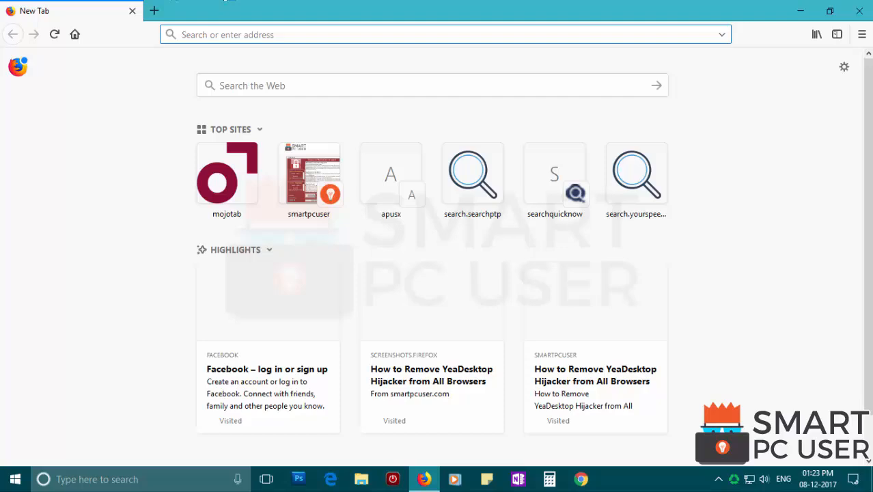
Launch Edge to confirm a blank Start page loads instead of apusx.com, then close it
click(331, 478)
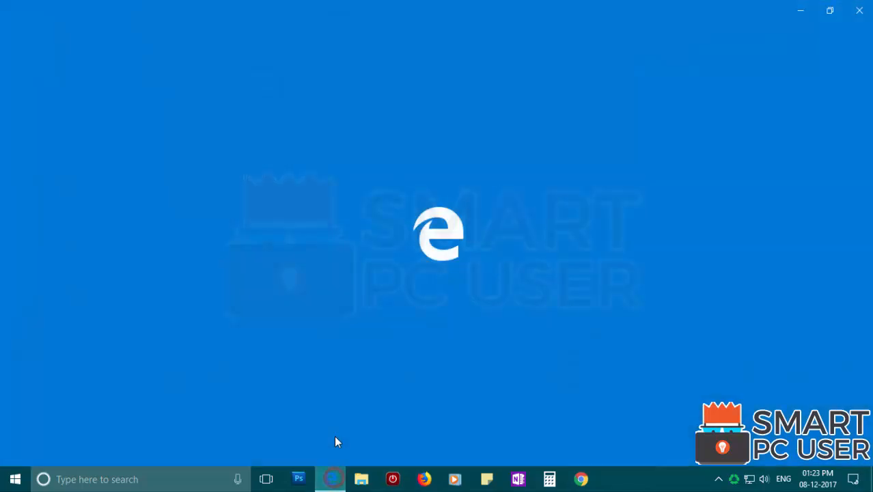
click(330, 478)
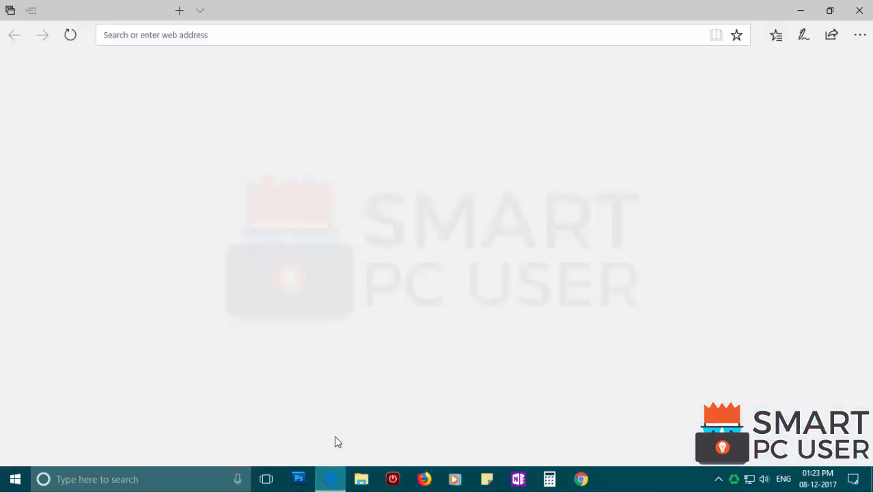
click(181, 10)
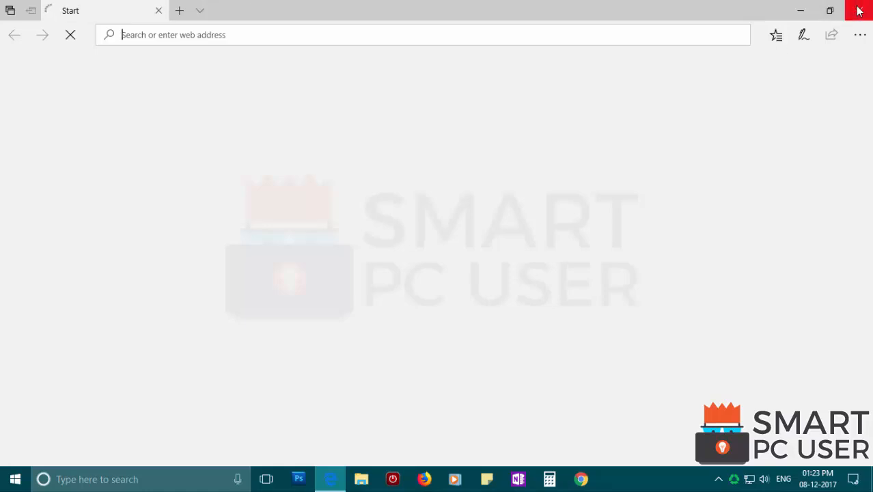